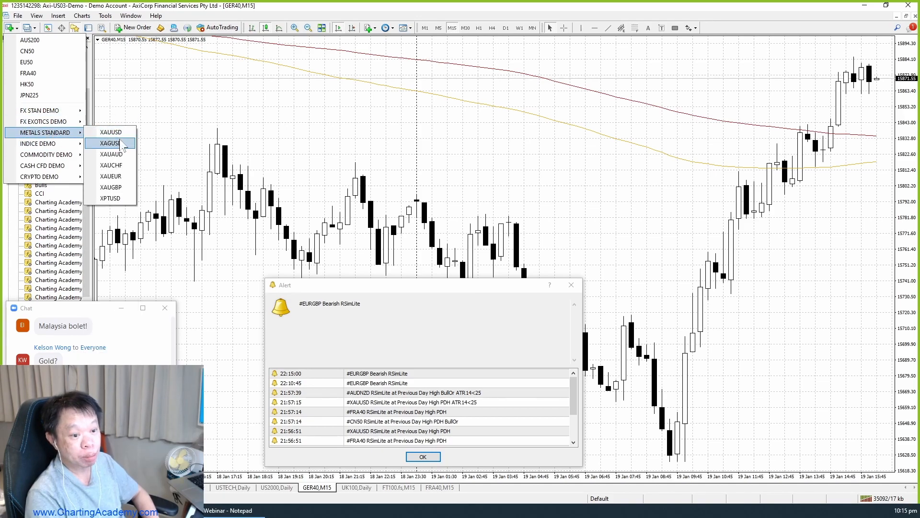
Open new daily charts for XAGUSD from Metals Standard and USDINDEX.fs from Indice Demo.
{"action": "left_click", "coordinate": [111, 131]}
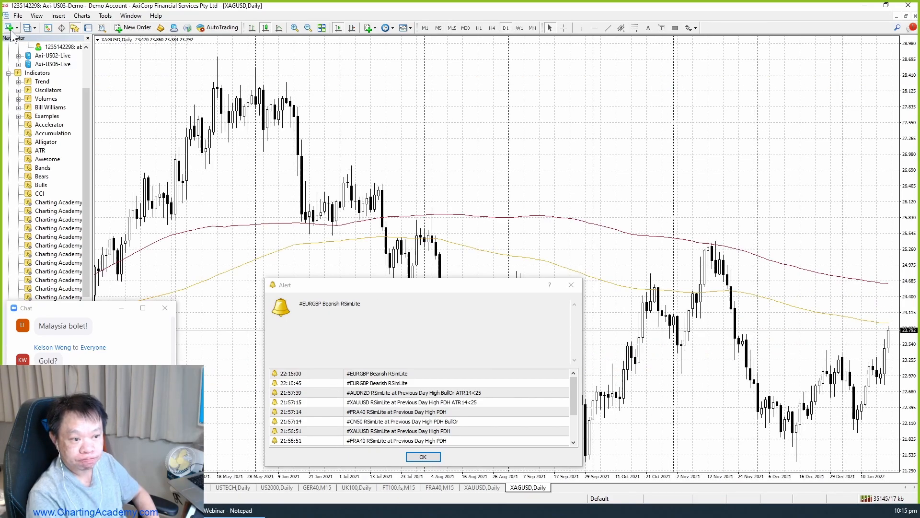
{"action": "left_click", "coordinate": [40, 144]}
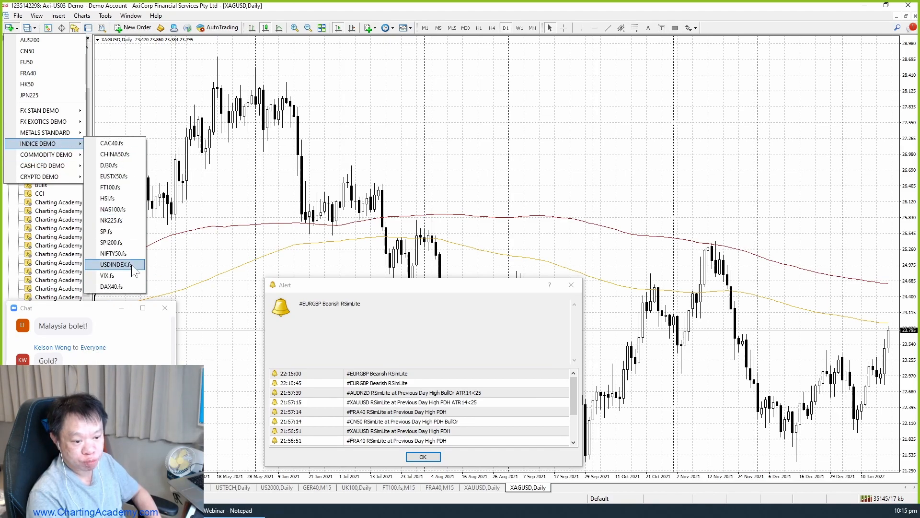
{"action": "left_click", "coordinate": [114, 264]}
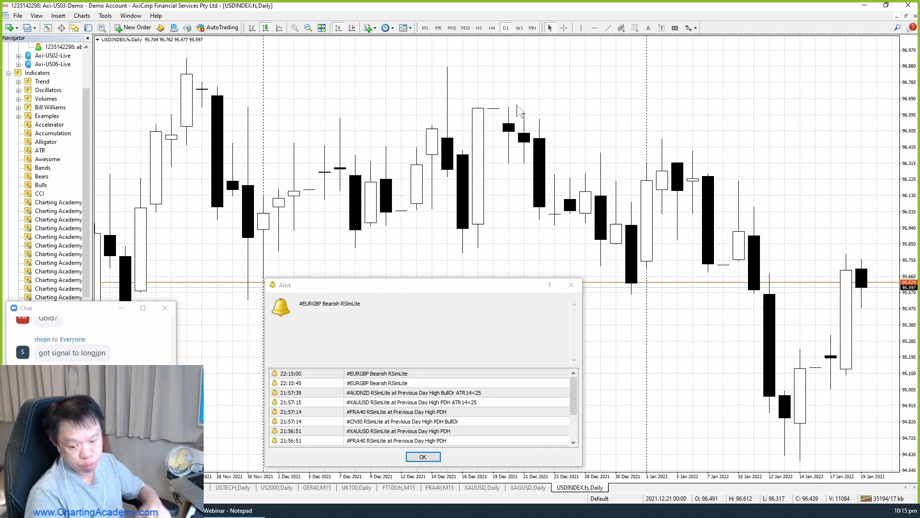
Compare the XAUUSD and XAGUSD daily chart tabs, ending on the gold chart.
{"action": "left_click", "coordinate": [481, 487]}
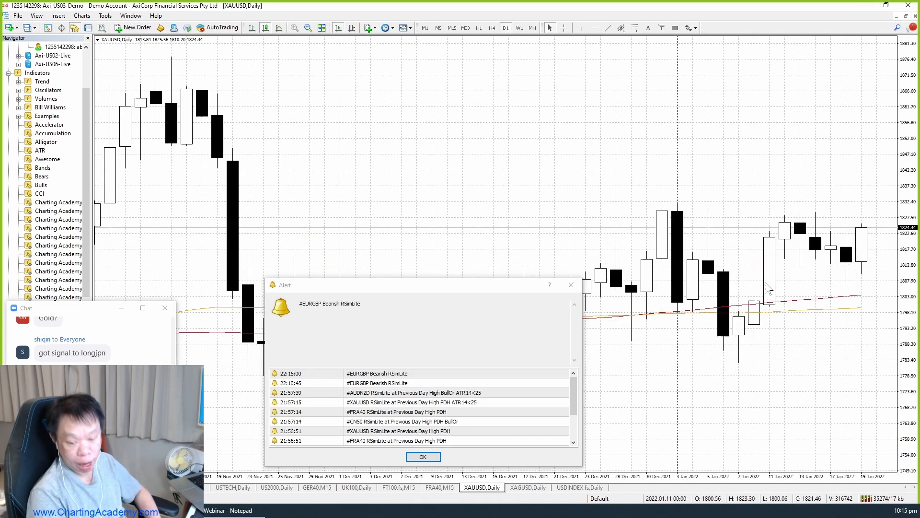
{"action": "left_click", "coordinate": [527, 487]}
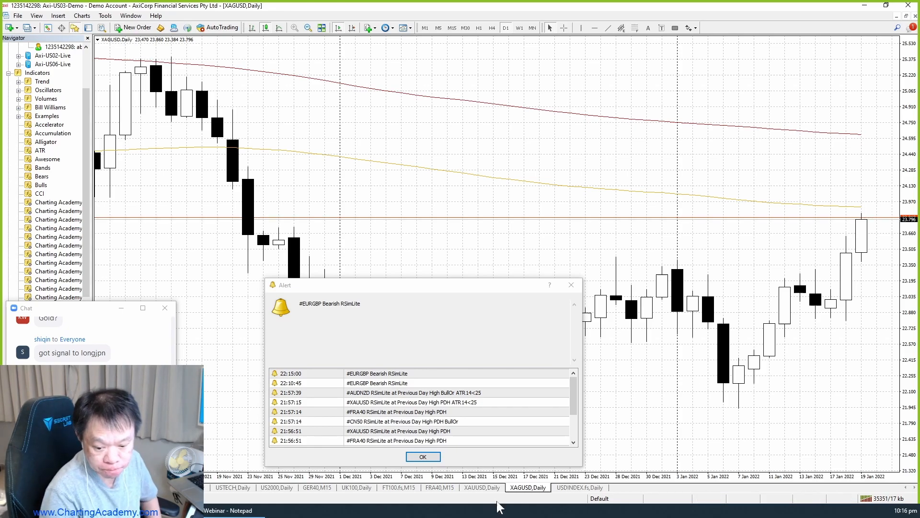
{"action": "left_click", "coordinate": [481, 487]}
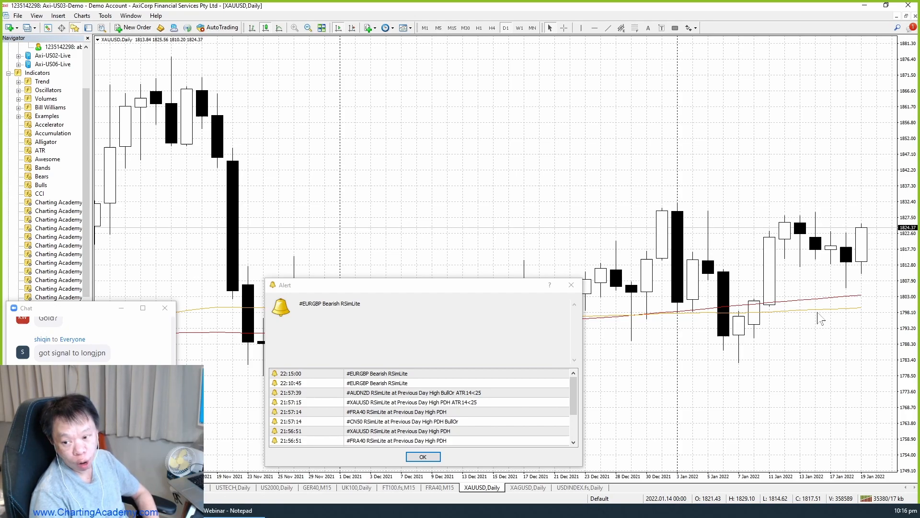
{"action": "mouse_move", "coordinate": [596, 46]}
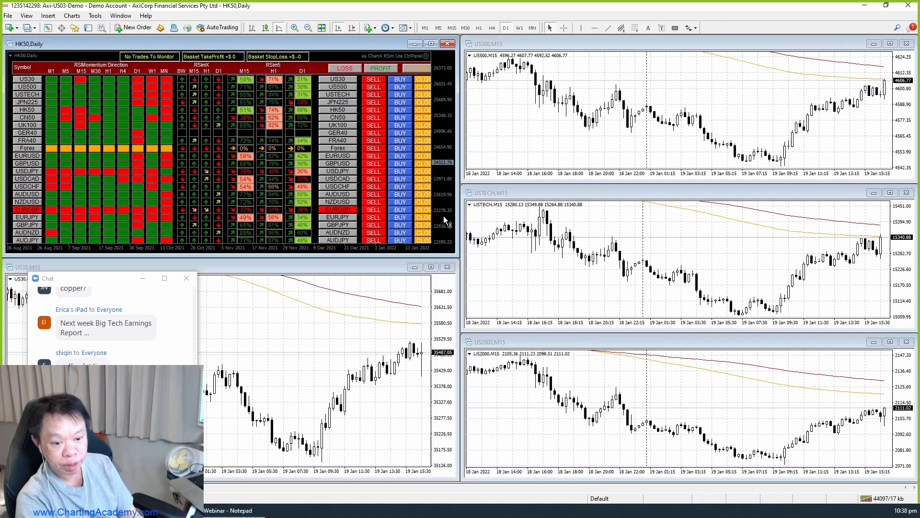
Switch to the profile containing the FRA40,M15 and XAUUSD,M15 charts.
{"action": "left_click", "coordinate": [11, 28]}
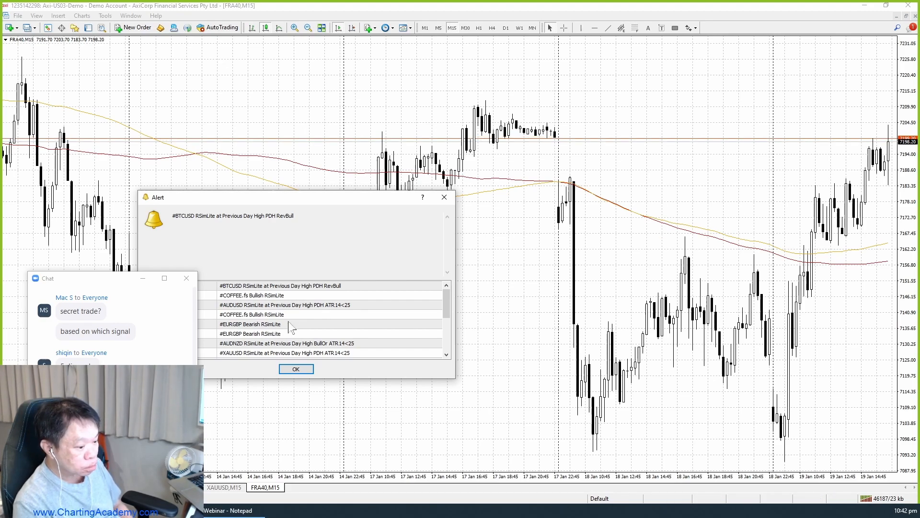
Show the XAUUSD,M15 chart tab in place of the FRA40 chart.
{"action": "left_click", "coordinate": [224, 487]}
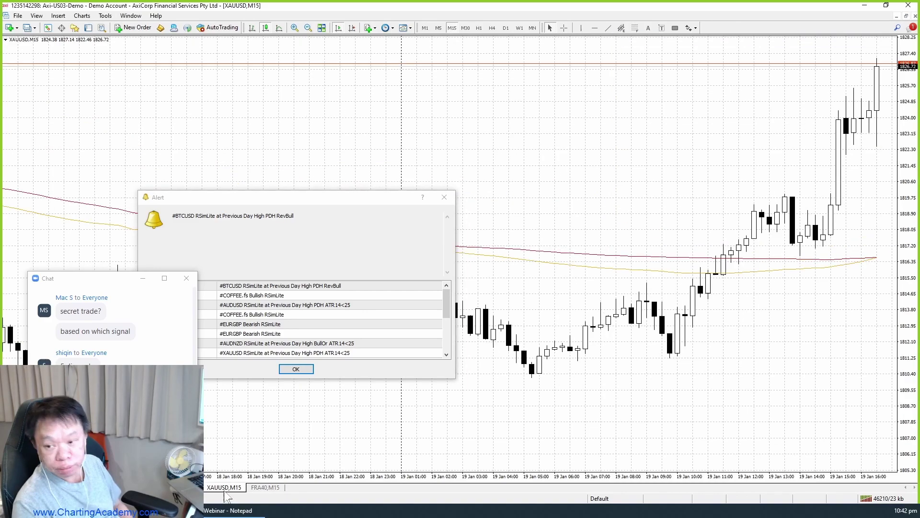
{"action": "mouse_move", "coordinate": [270, 492]}
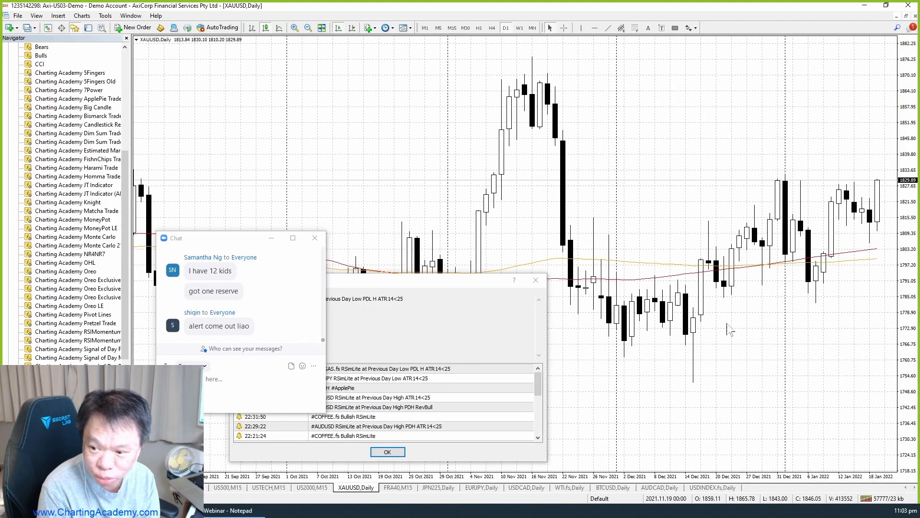
{"action": "mouse_move", "coordinate": [818, 239]}
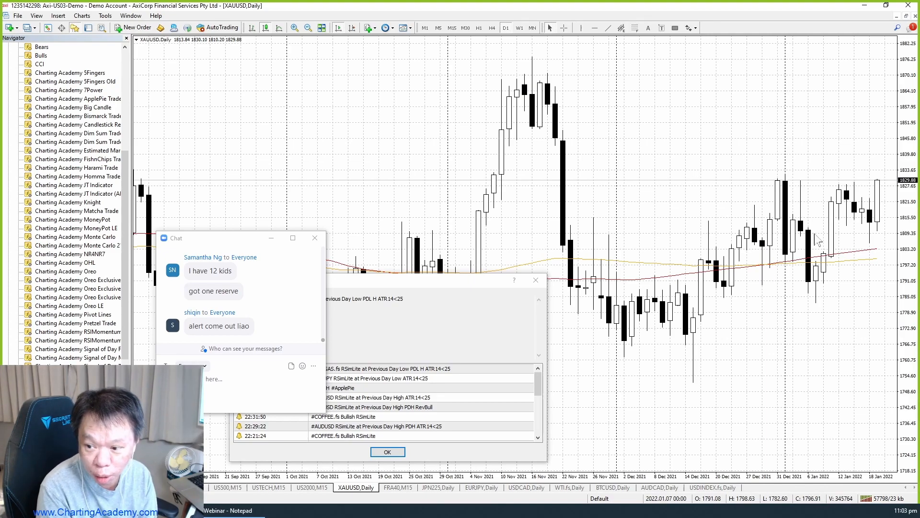
{"action": "mouse_move", "coordinate": [858, 229]}
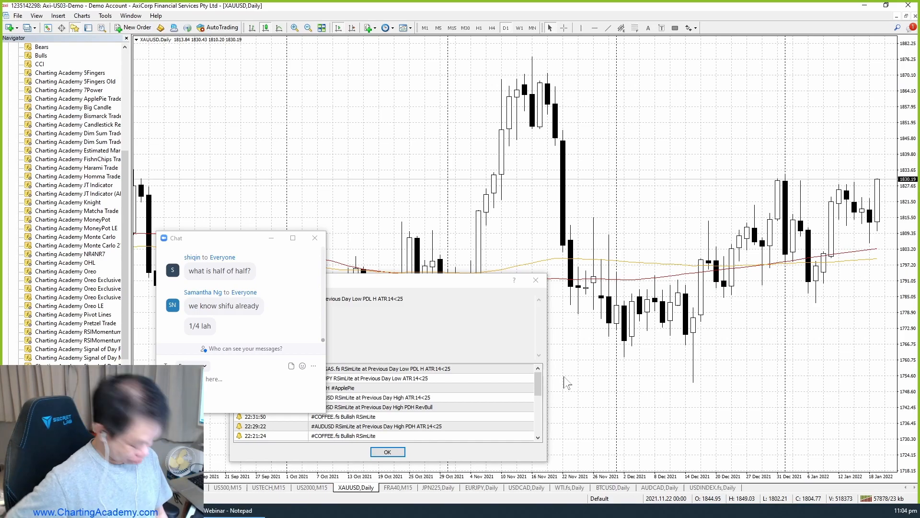
Flip the gold chart to the M15 timeframe, then back to D1.
{"action": "left_click", "coordinate": [451, 28]}
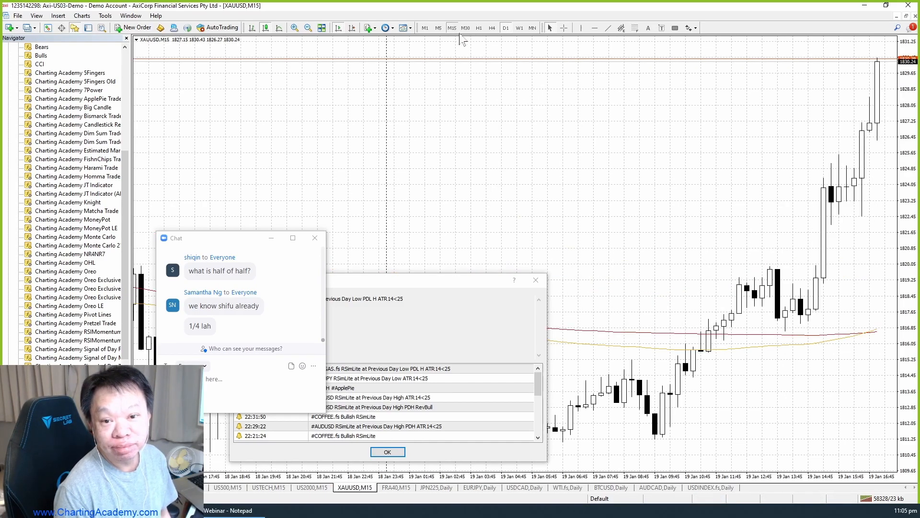
{"action": "mouse_move", "coordinate": [703, 190]}
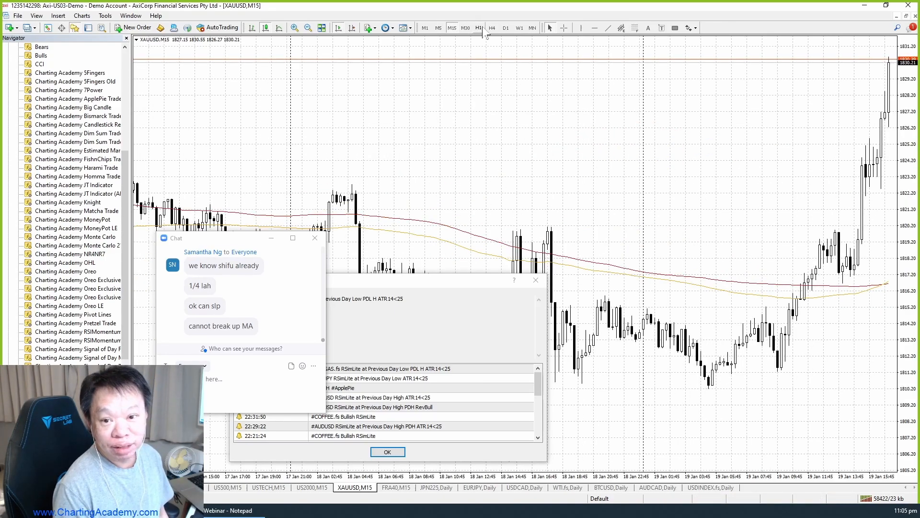
{"action": "left_click", "coordinate": [504, 28]}
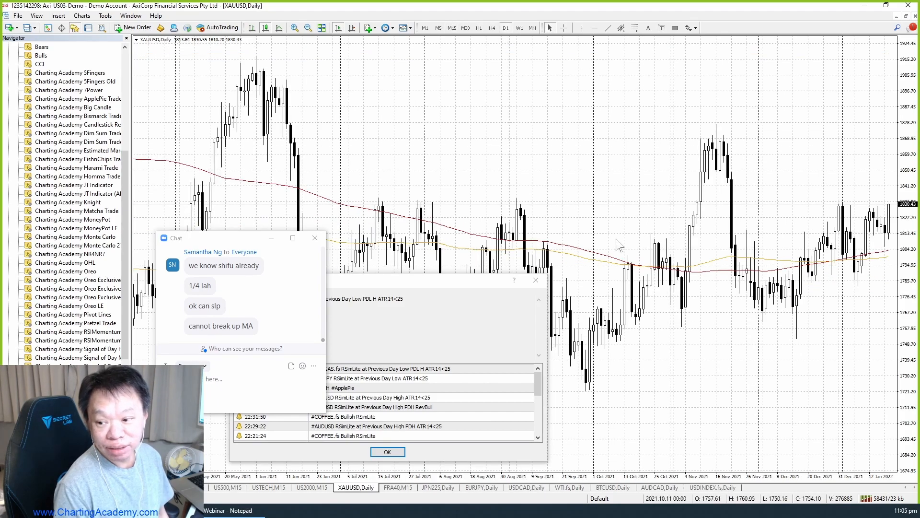
{"action": "mouse_move", "coordinate": [616, 236]}
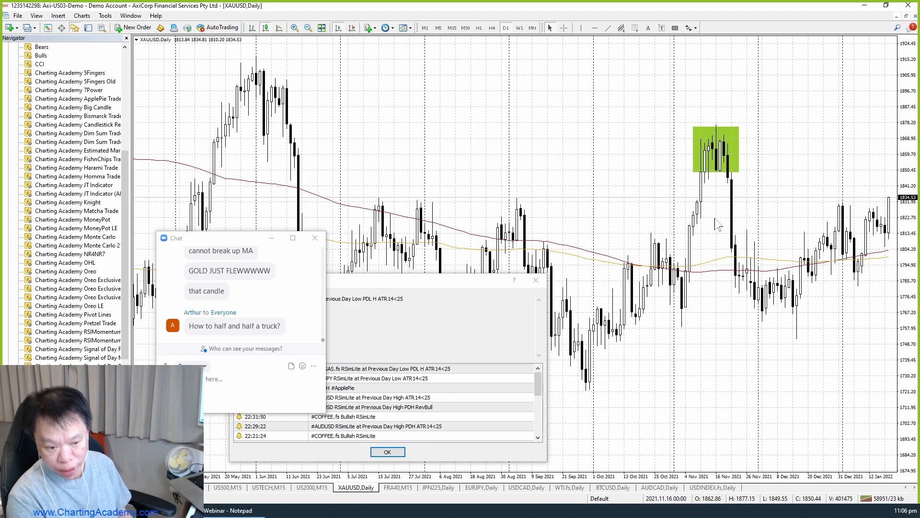
{"action": "mouse_move", "coordinate": [726, 172]}
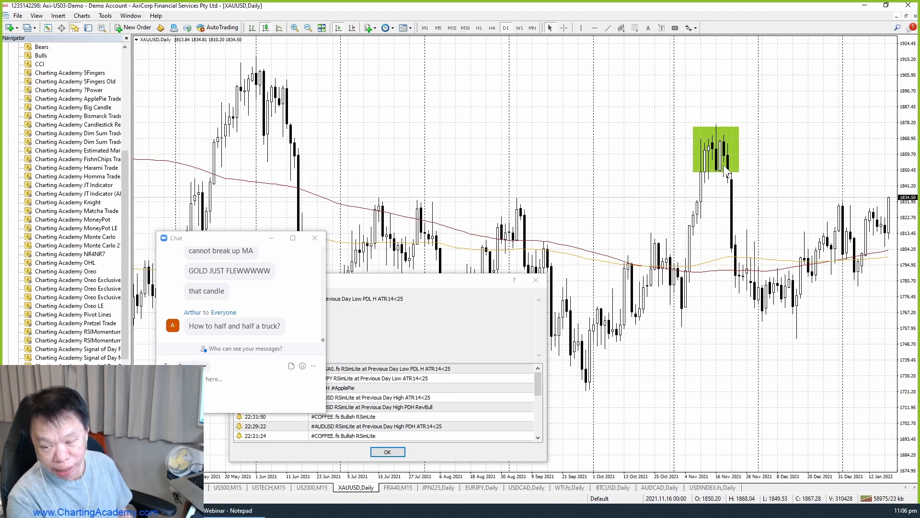
{"action": "mouse_move", "coordinate": [901, 47]}
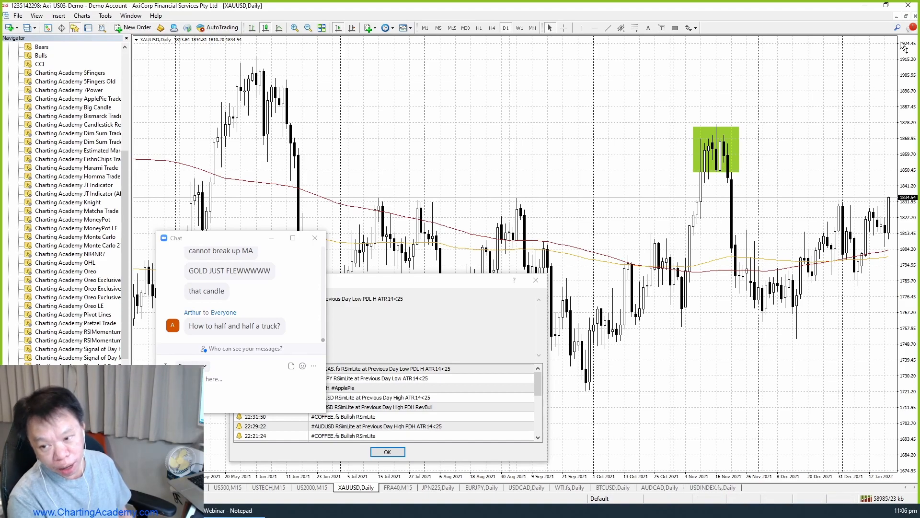
{"action": "mouse_move", "coordinate": [827, 193]}
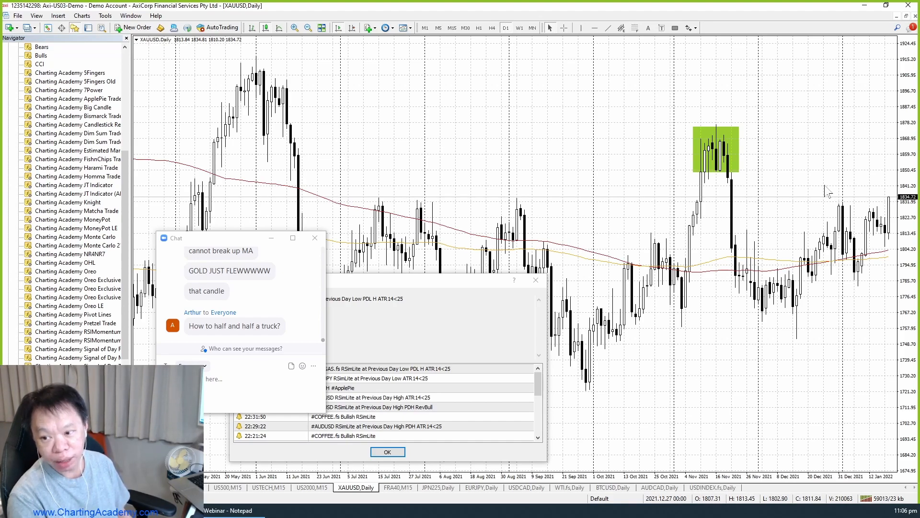
{"action": "mouse_move", "coordinate": [828, 188]}
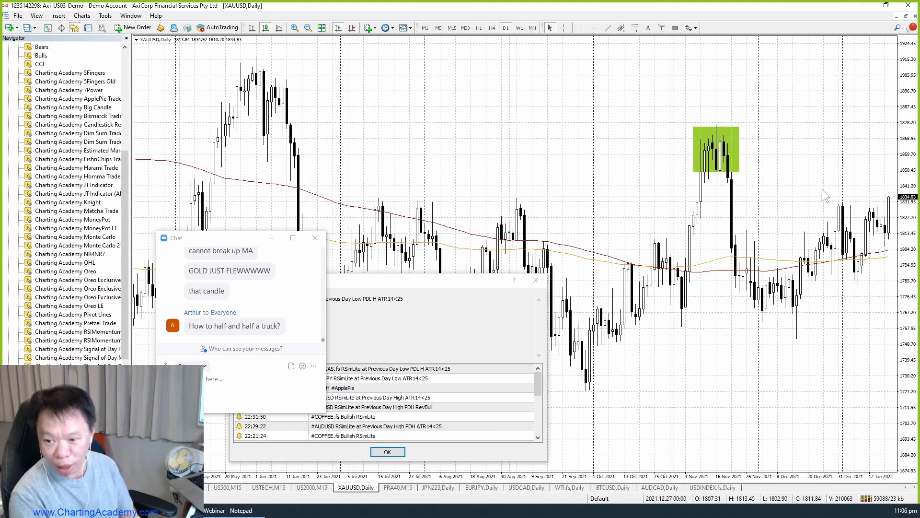
{"action": "mouse_move", "coordinate": [824, 216]}
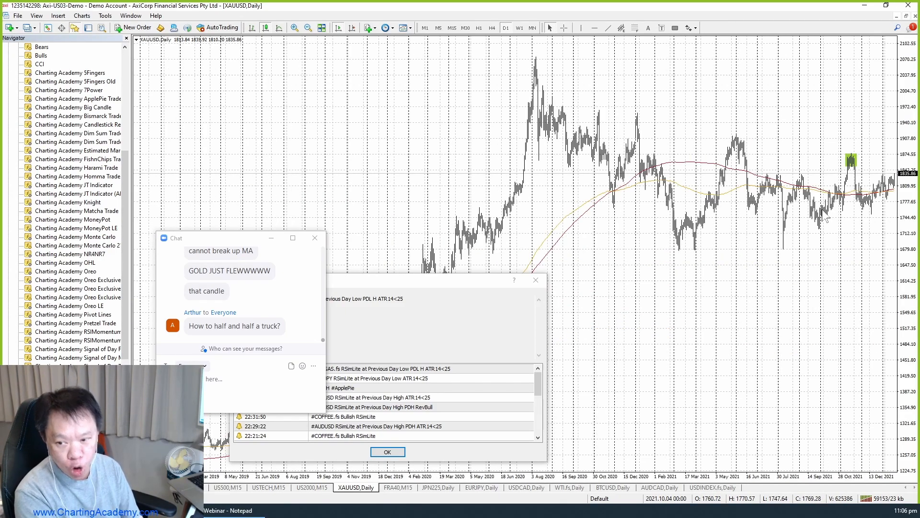
{"action": "mouse_move", "coordinate": [687, 263]}
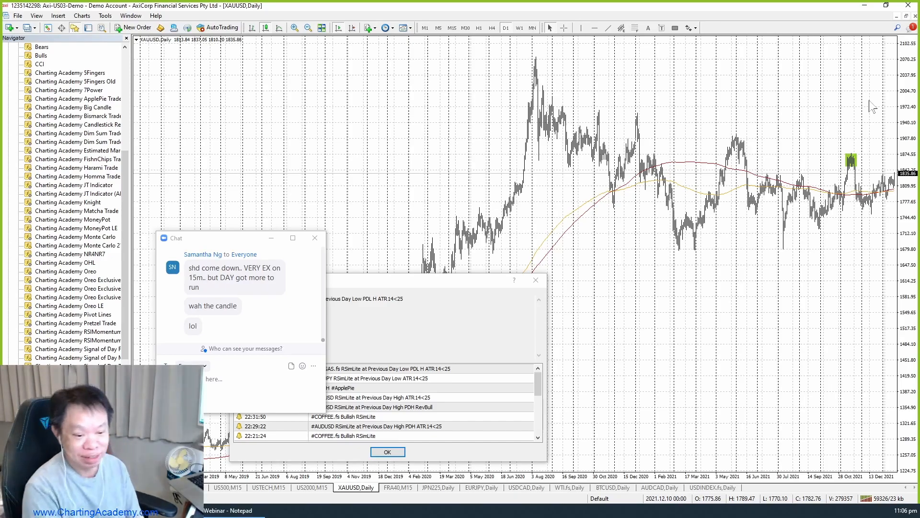
{"action": "mouse_move", "coordinate": [517, 71]}
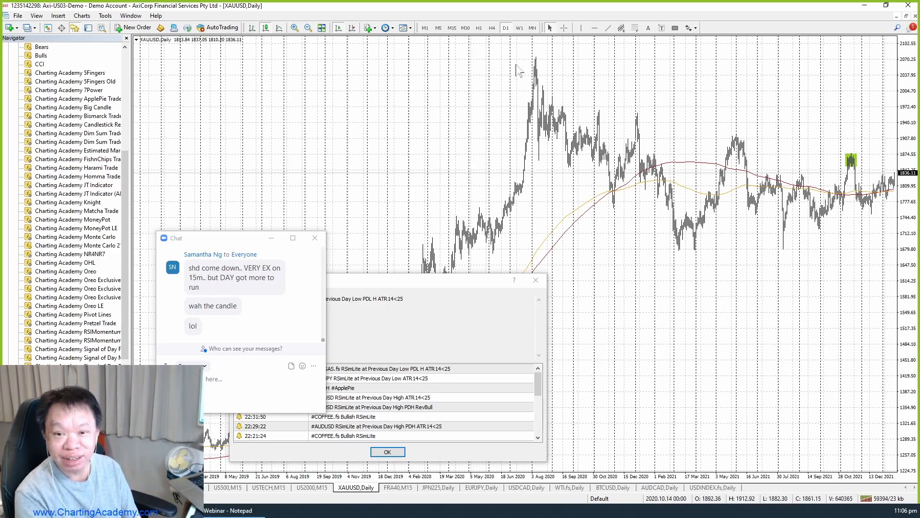
Set the XAUUSD chart to the M15 timeframe.
{"action": "left_click", "coordinate": [452, 28]}
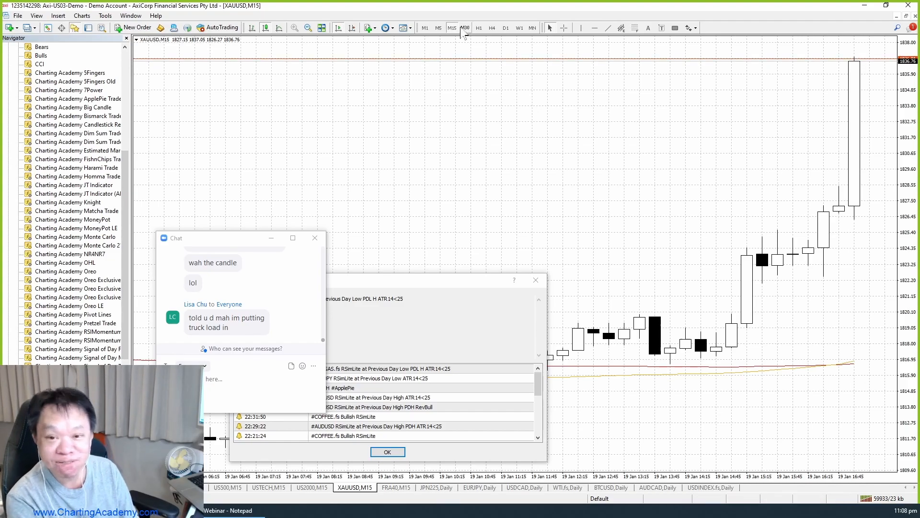
Return the XAUUSD chart to the D1 timeframe from the Periodicity toolbar.
{"action": "left_click", "coordinate": [492, 28]}
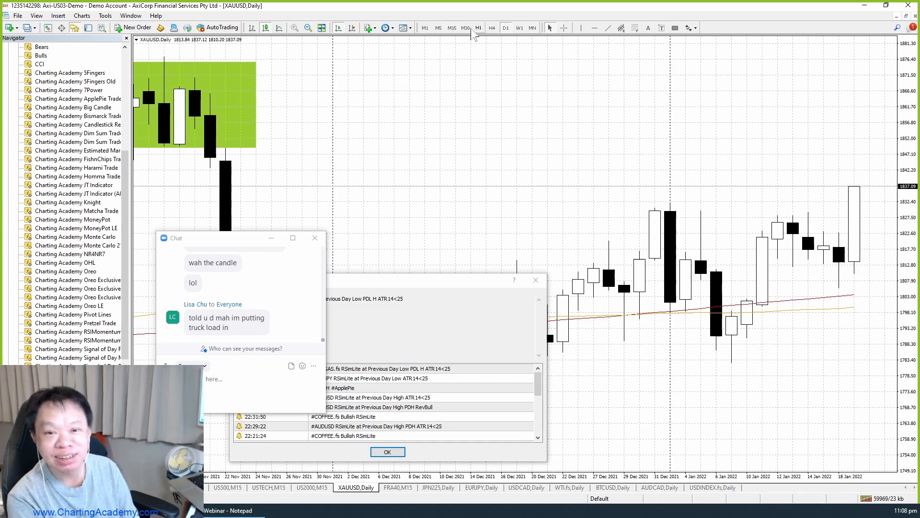
{"action": "left_click", "coordinate": [452, 28]}
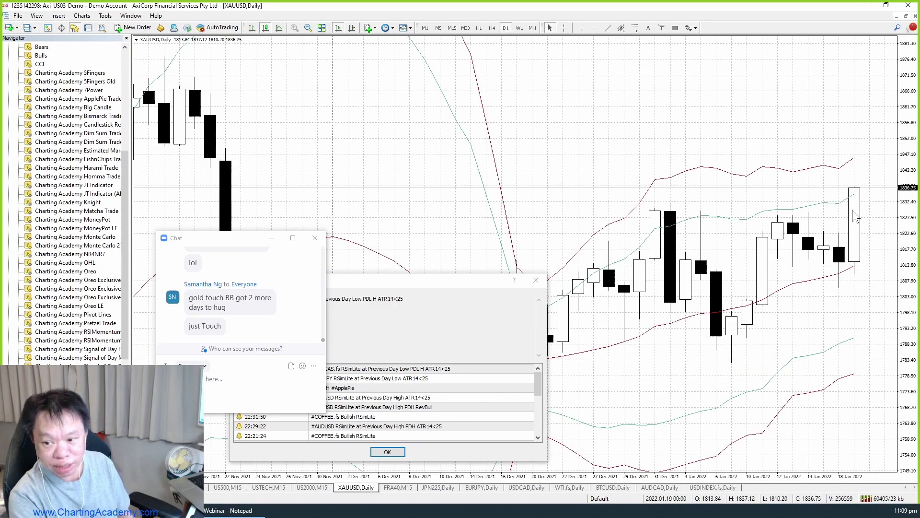
{"action": "mouse_move", "coordinate": [862, 198]}
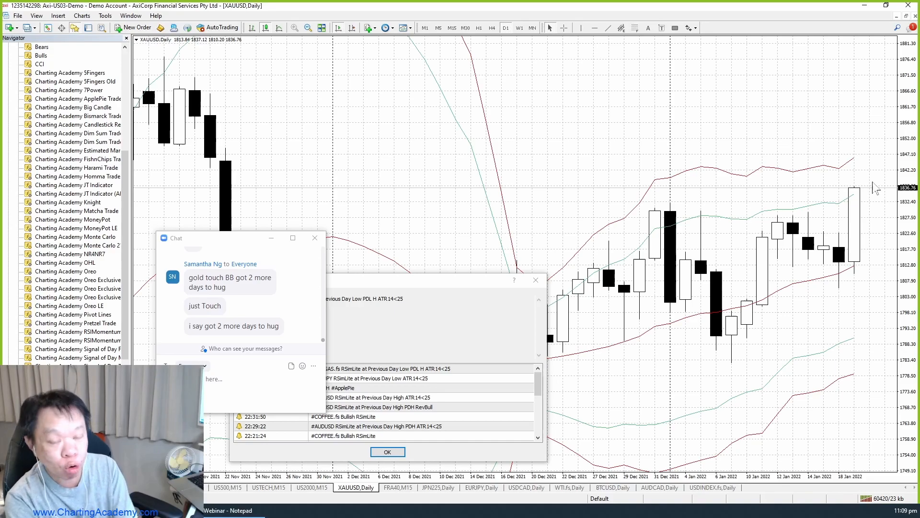
{"action": "mouse_move", "coordinate": [872, 223]}
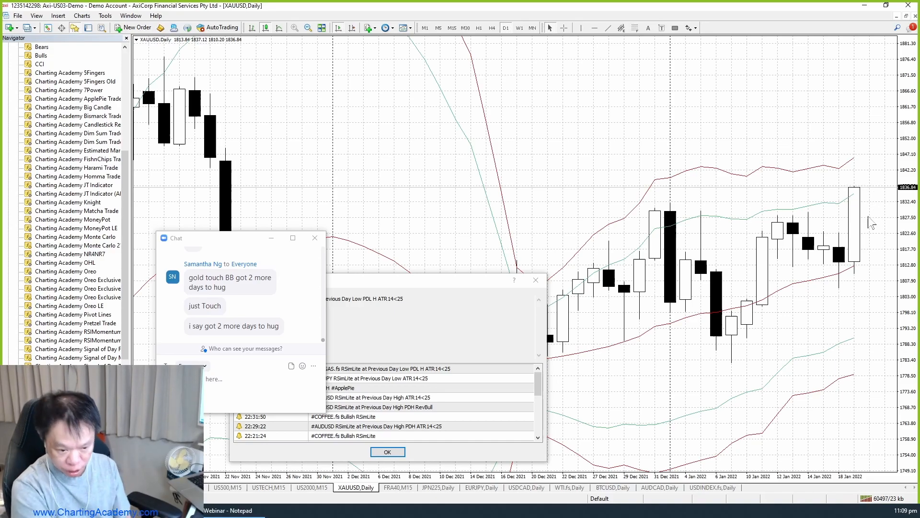
{"action": "mouse_move", "coordinate": [870, 218]}
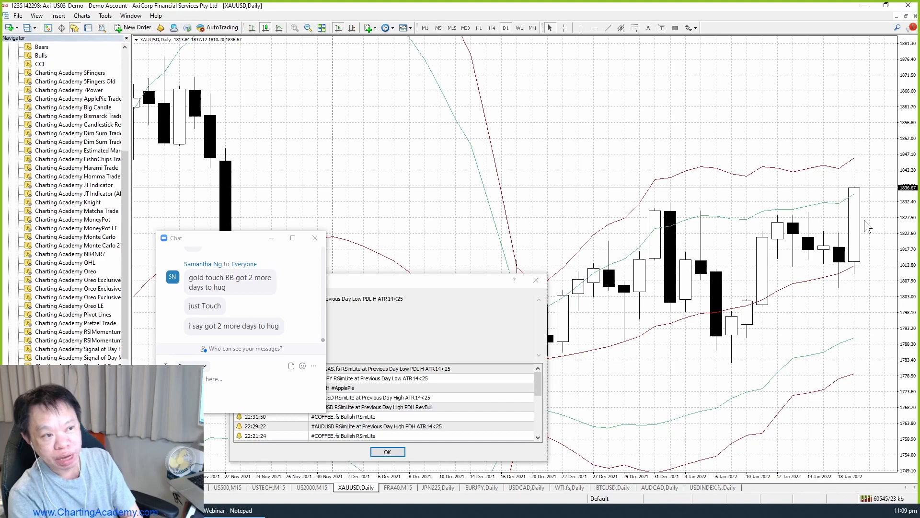
{"action": "mouse_move", "coordinate": [871, 210]}
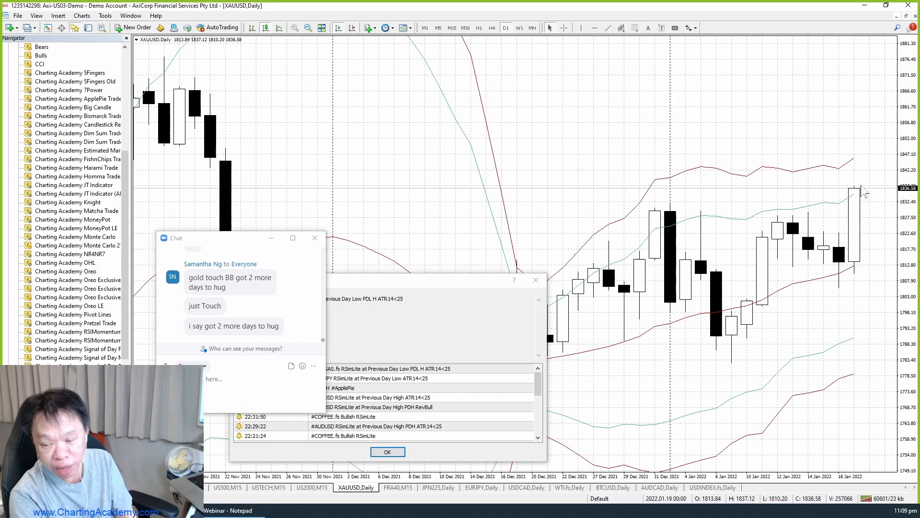
{"action": "mouse_move", "coordinate": [881, 109]}
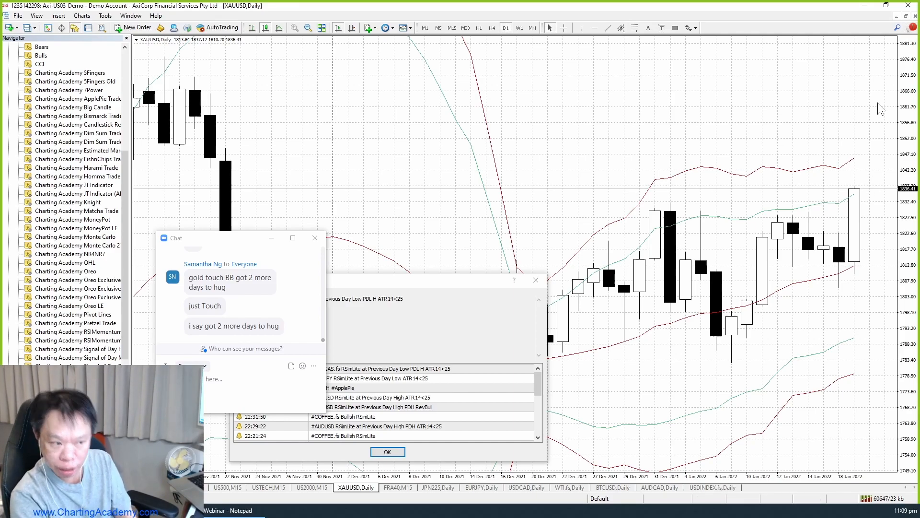
{"action": "mouse_move", "coordinate": [887, 107]}
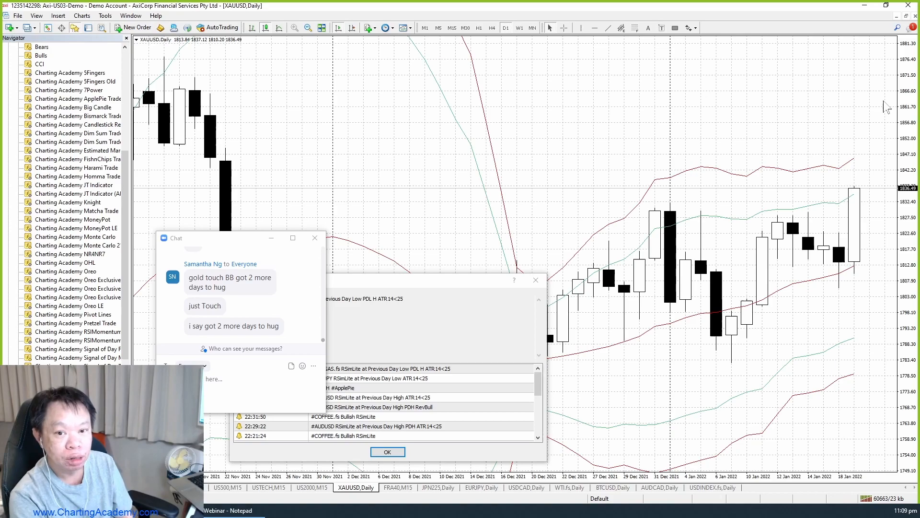
{"action": "mouse_move", "coordinate": [860, 263]}
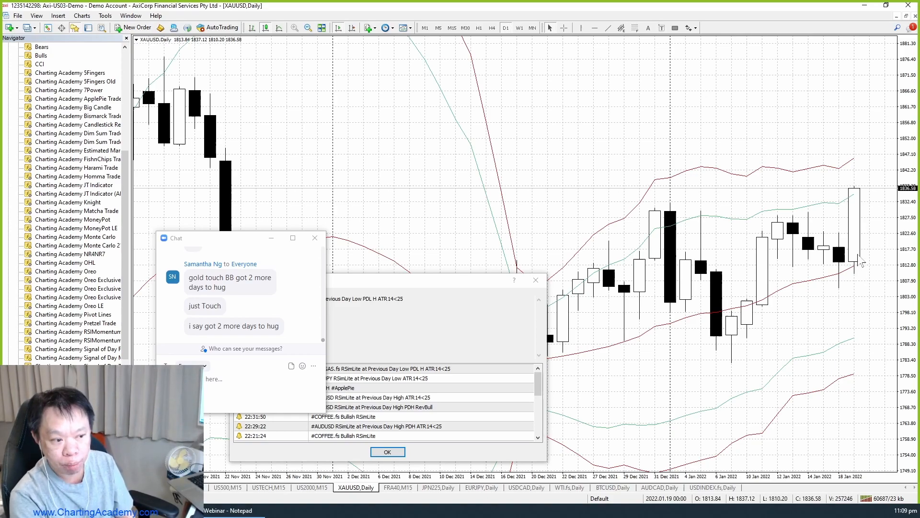